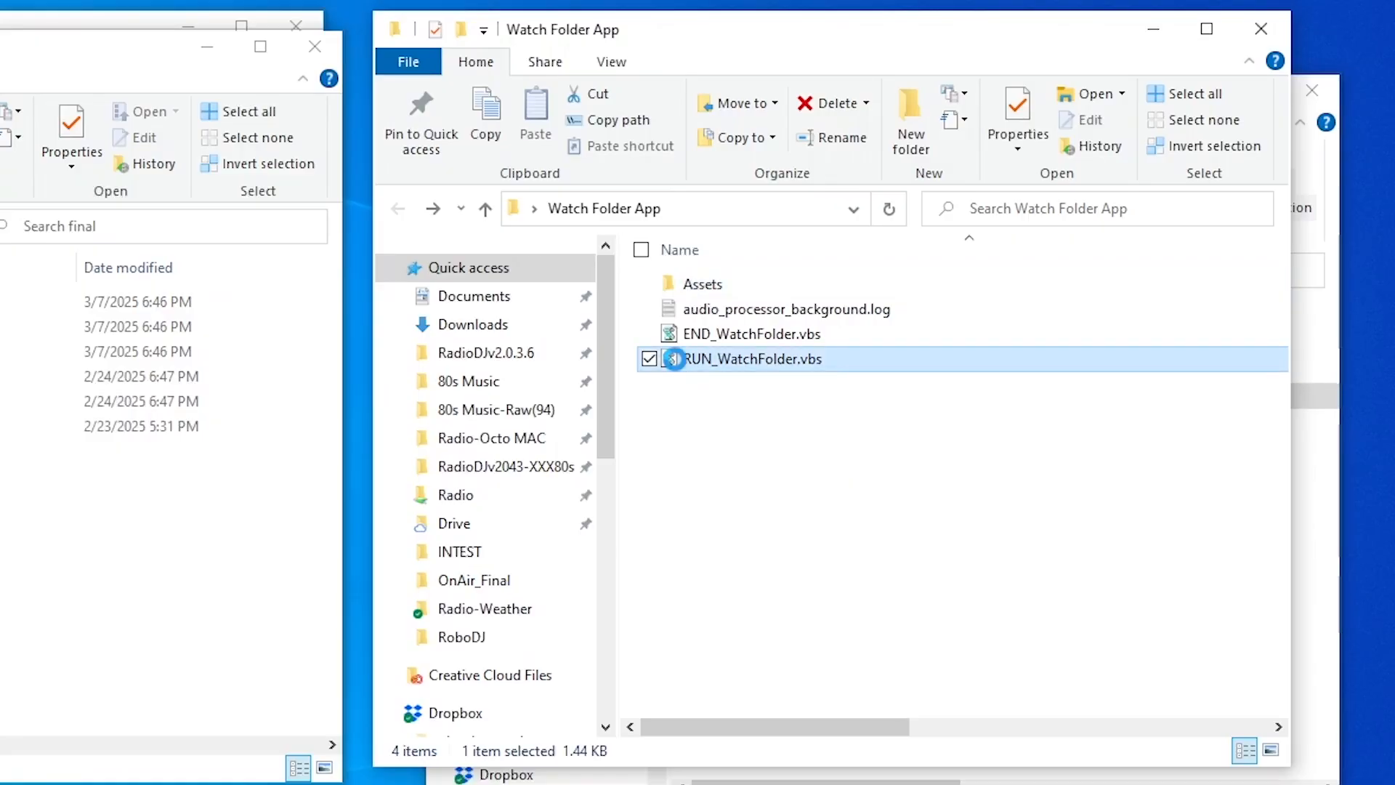
# Open Watch Folder App's Assets folder beside the n8n-RoboDJ final folder.
pyautogui.click(752, 358)
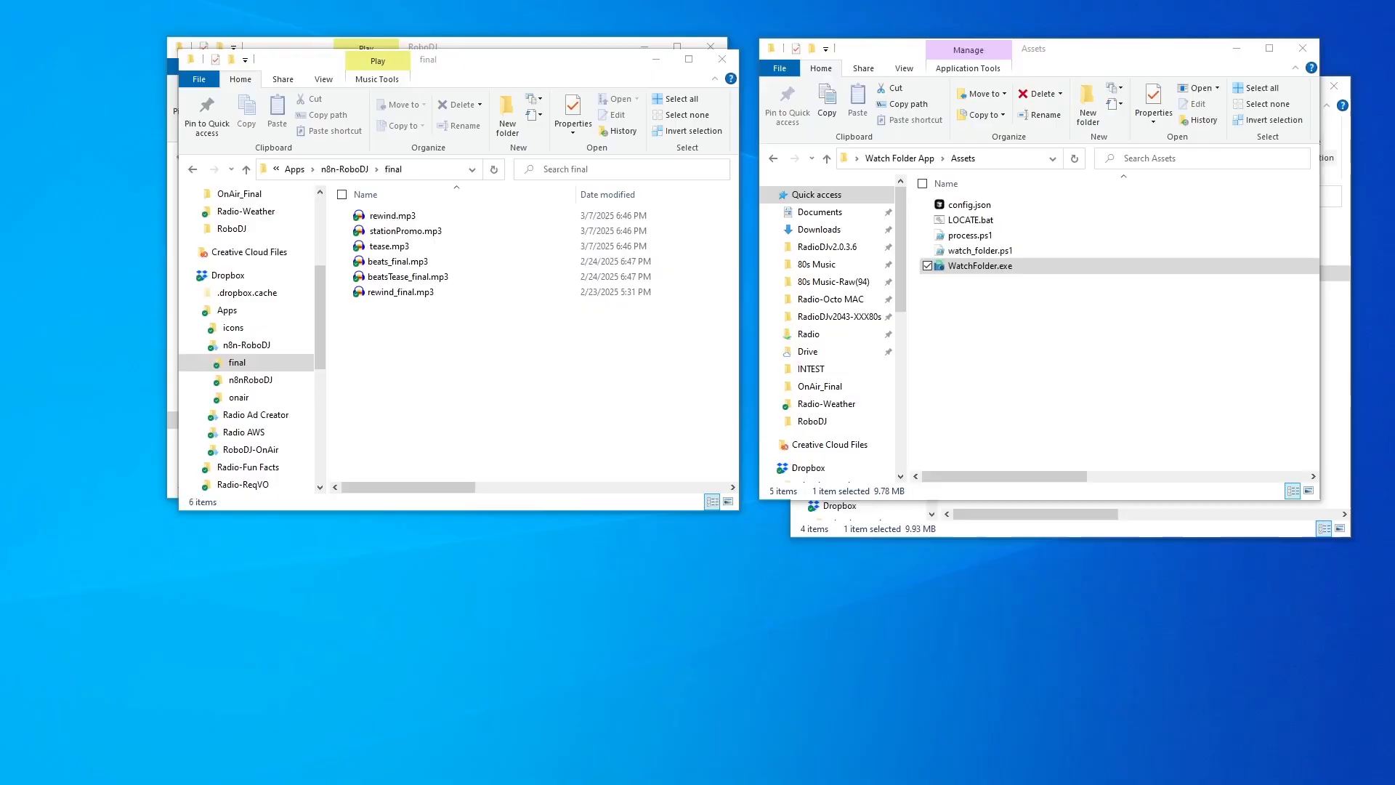
# Launch WatchFolder.exe and save its Dropbox final-folder watch and five rename rules.
pyautogui.doubleClick(980, 266)
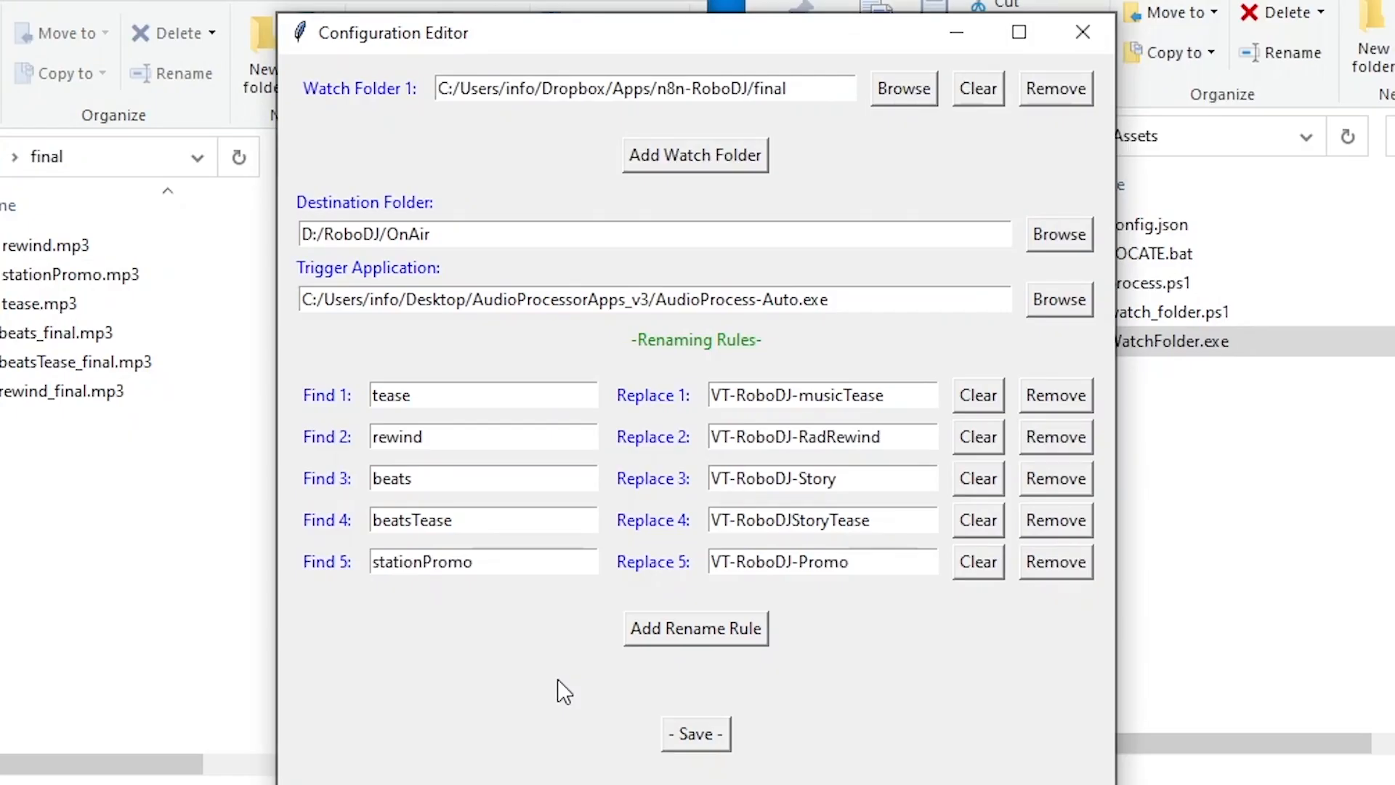
pyautogui.moveTo(470, 552)
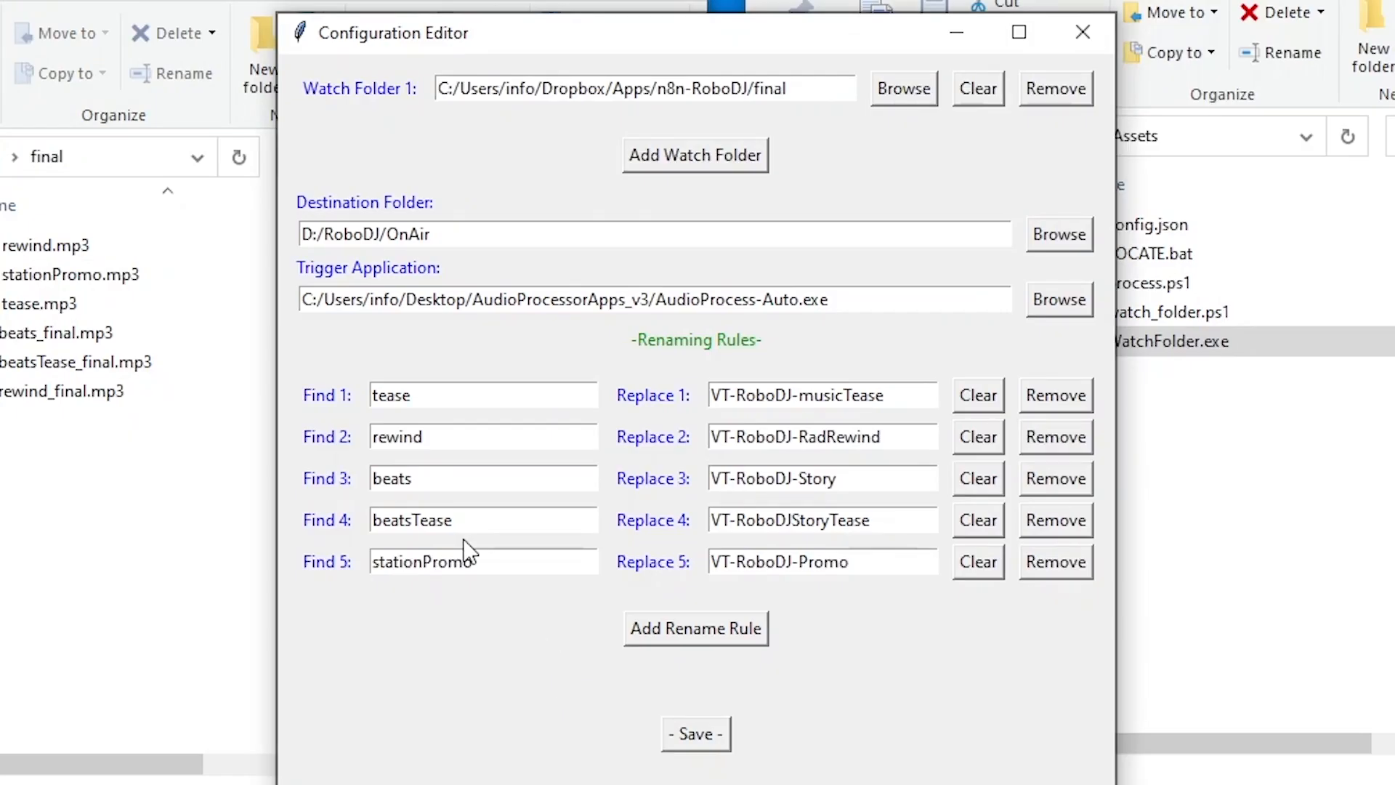
pyautogui.click(1082, 33)
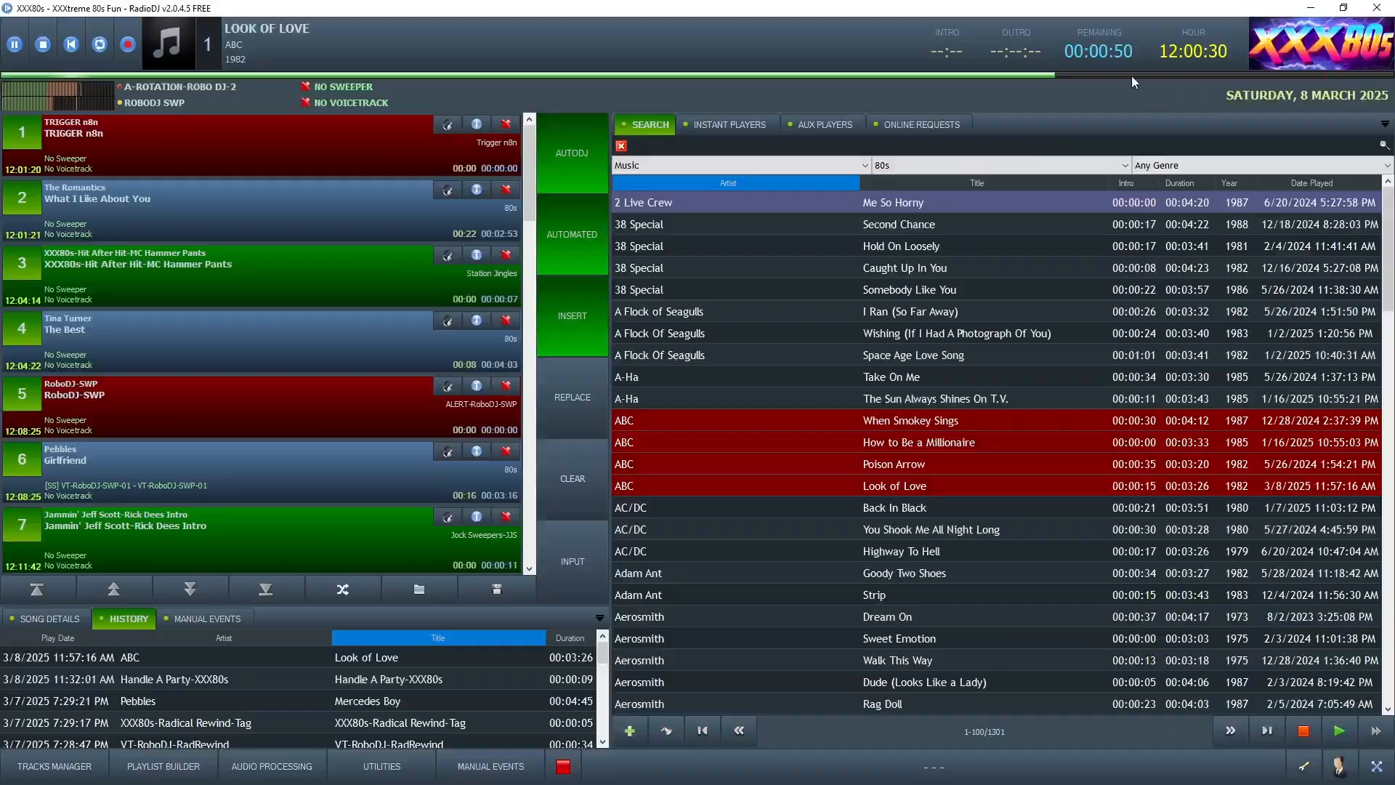